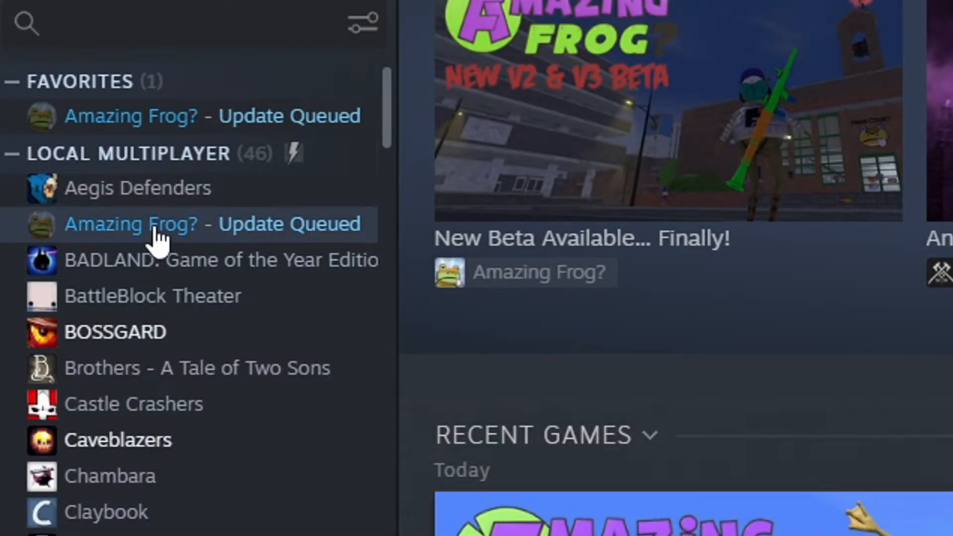
Step: Bring up the context menu for Amazing Frog? in the library sidebar
{"action": "right_click", "coordinate": [160, 223]}
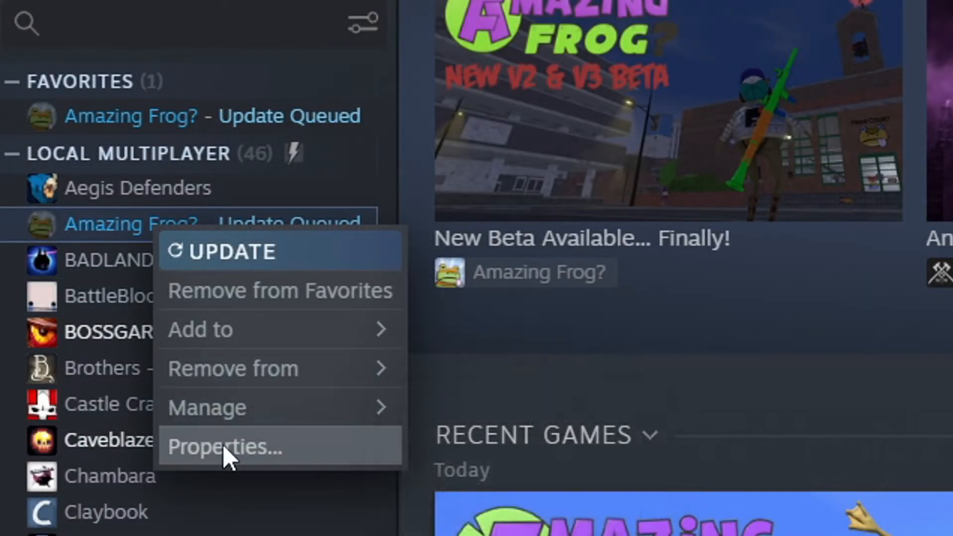
Step: Switch Amazing Frog? to the 'Purge Beta (2021) & V2 Remastered' beta and view its download progress
{"action": "left_click", "coordinate": [225, 447]}
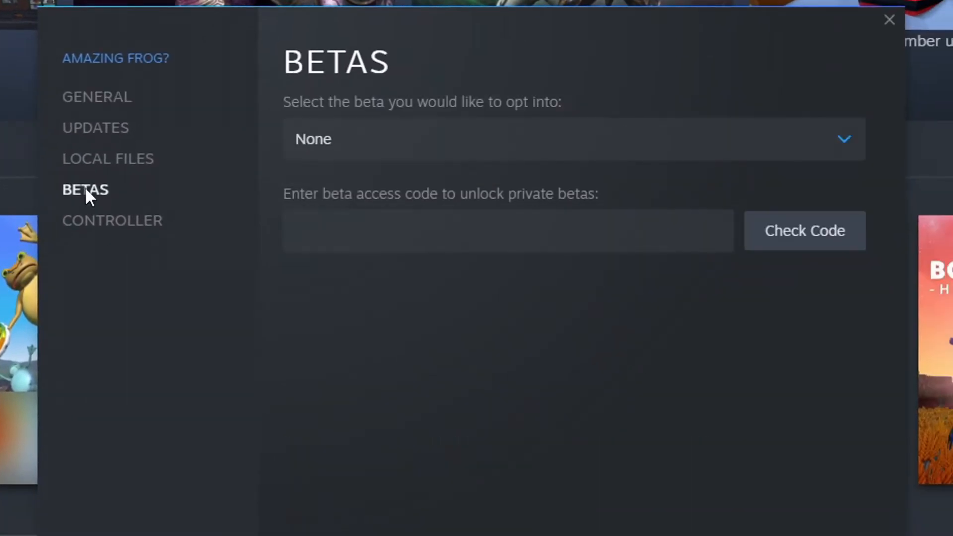
{"action": "left_click", "coordinate": [572, 138]}
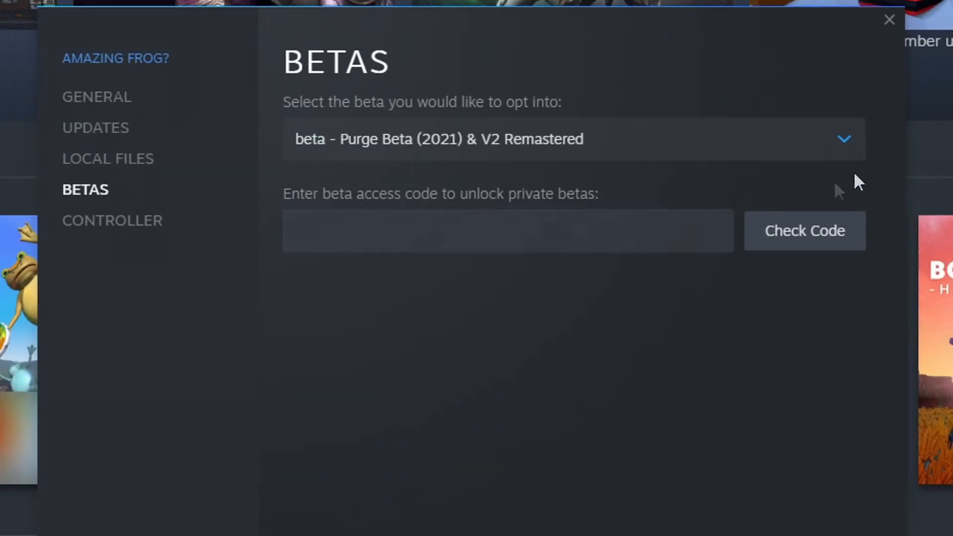
{"action": "left_click", "coordinate": [889, 19]}
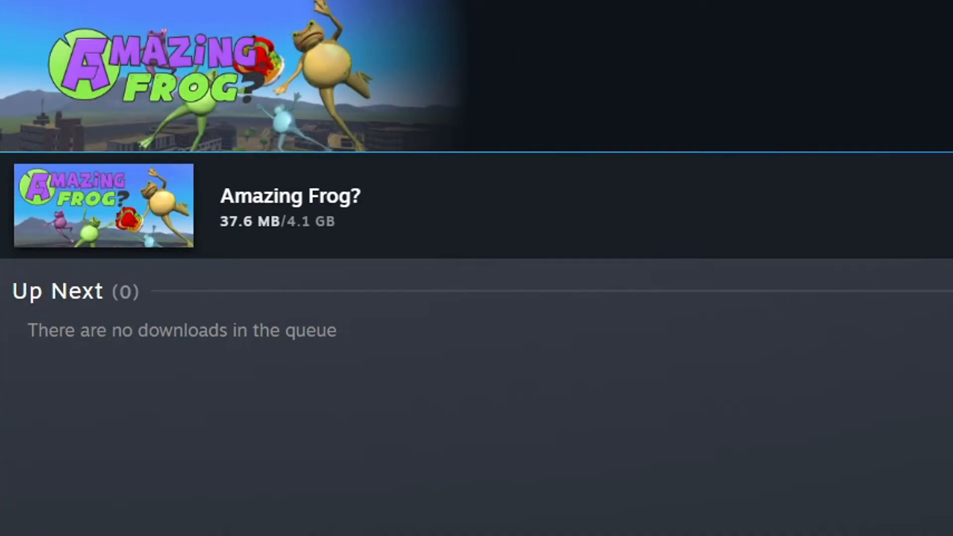
{"action": "mouse_move", "coordinate": [718, 498]}
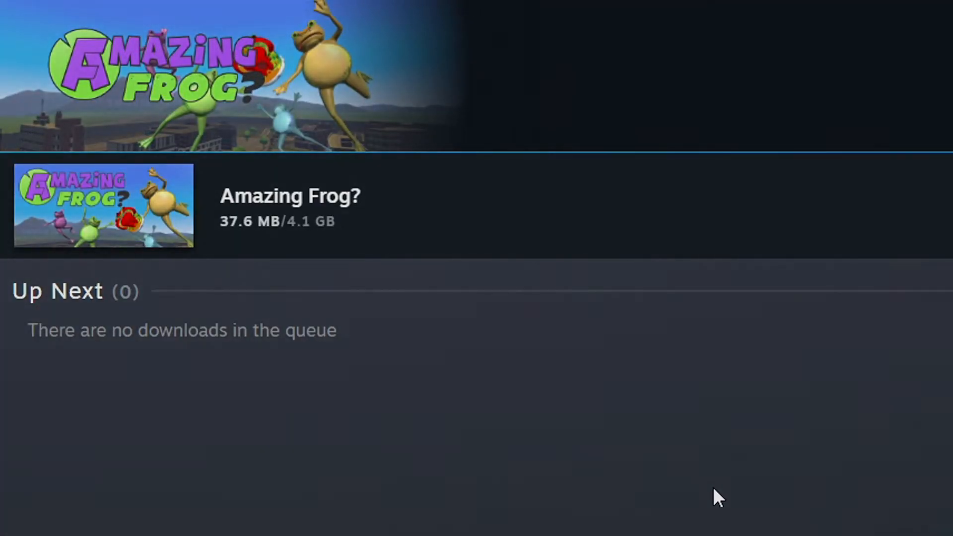